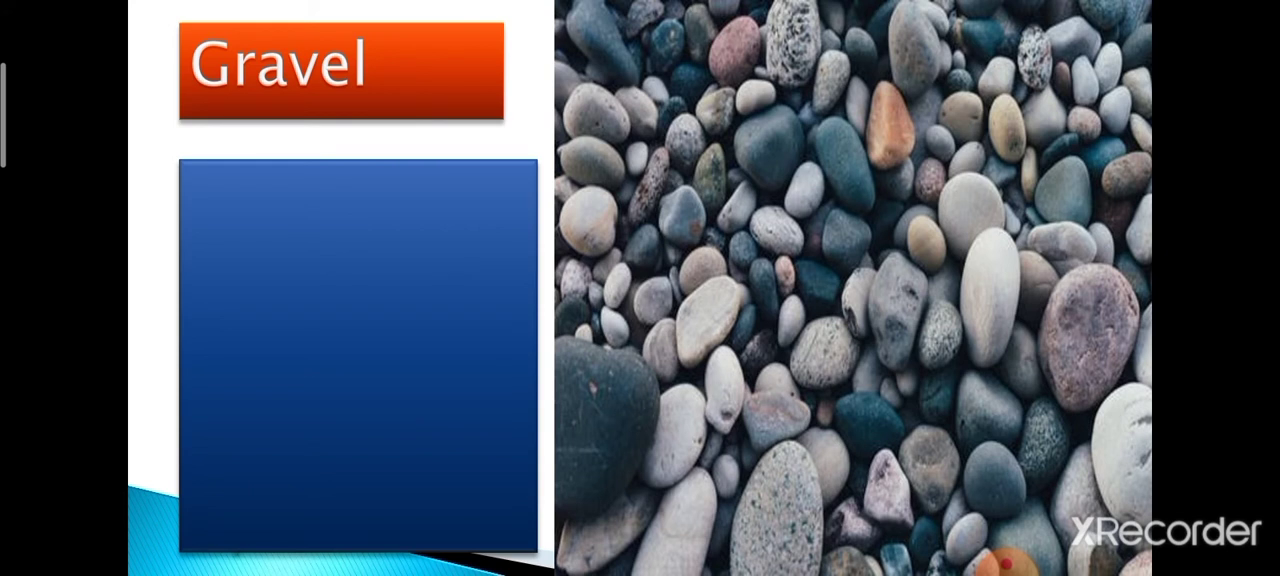
Advance the slideshow to the Wires slide listing sizes 0.75 to 2.5 mm.
key(Right)
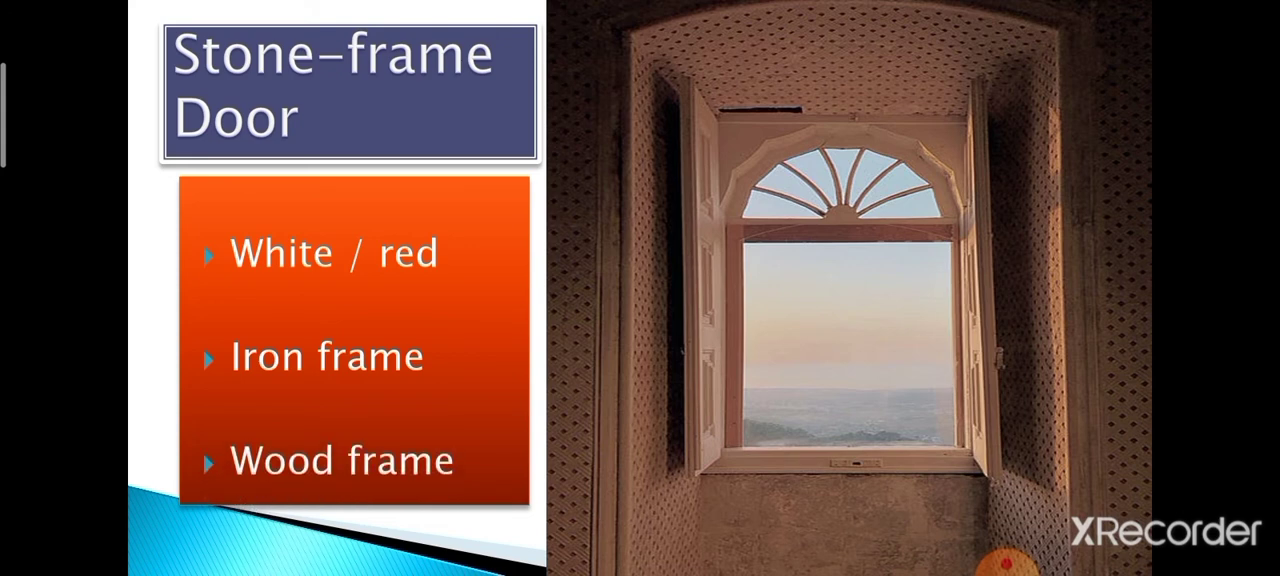
key(Right)
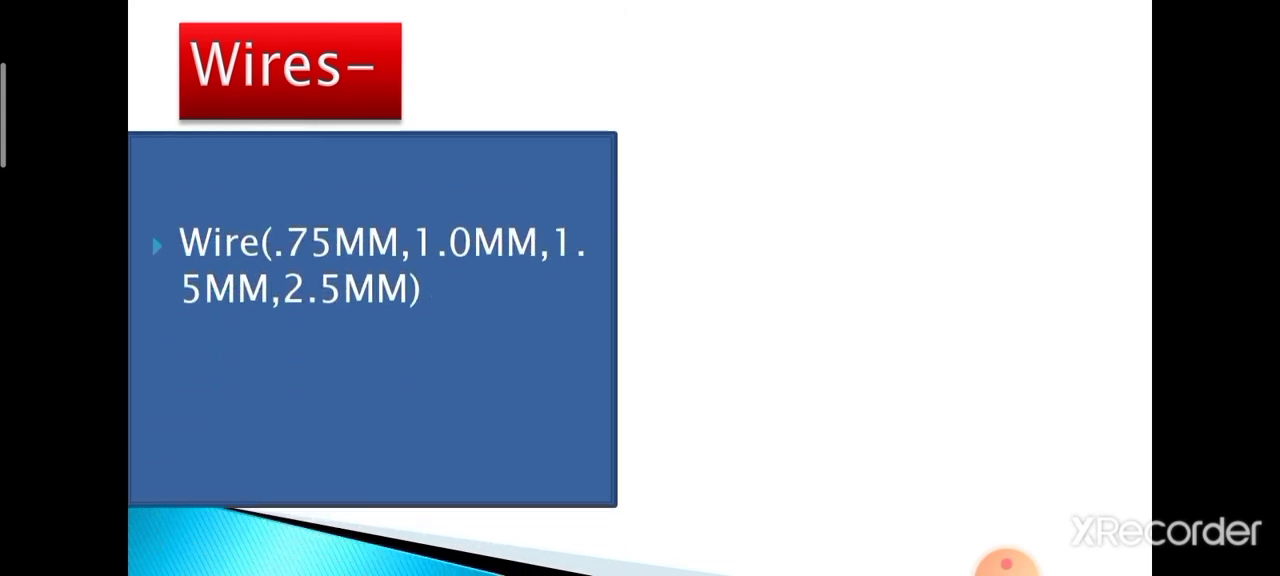